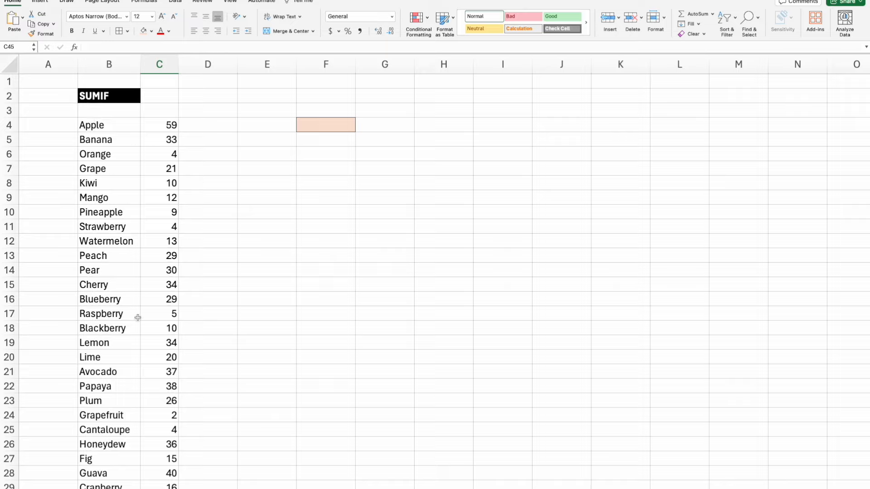
mouse_move(130, 302)
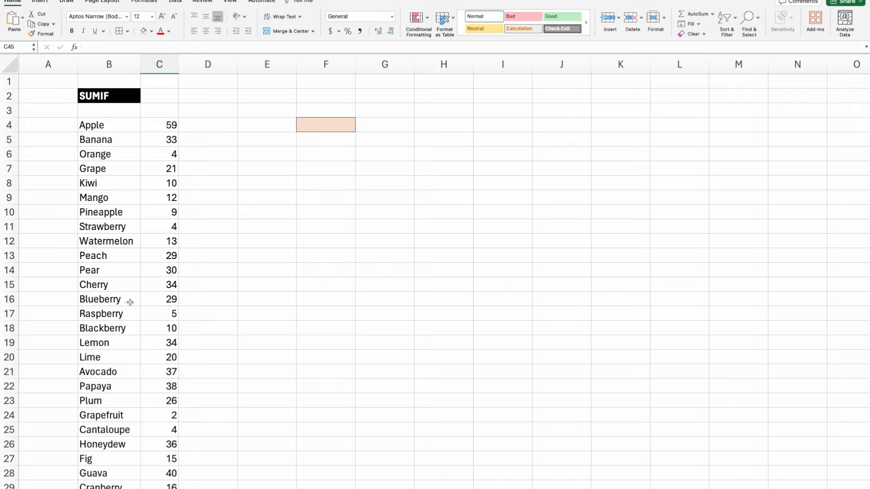
mouse_move(158, 125)
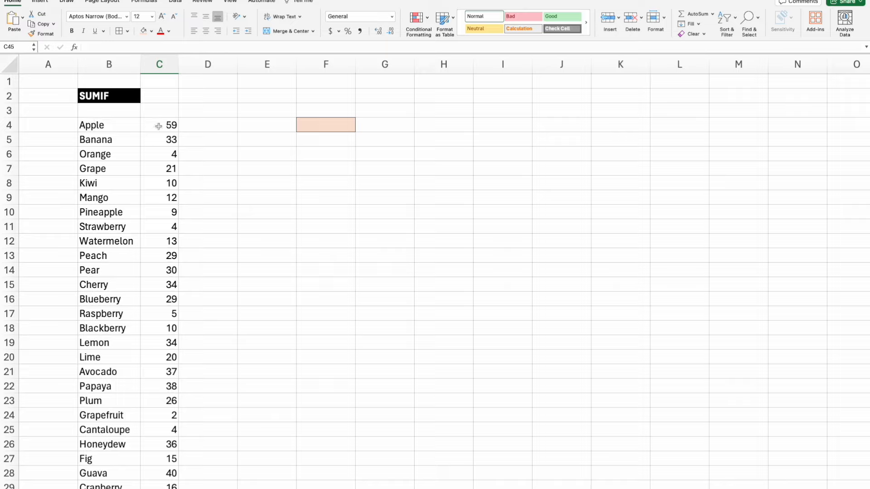
mouse_move(174, 140)
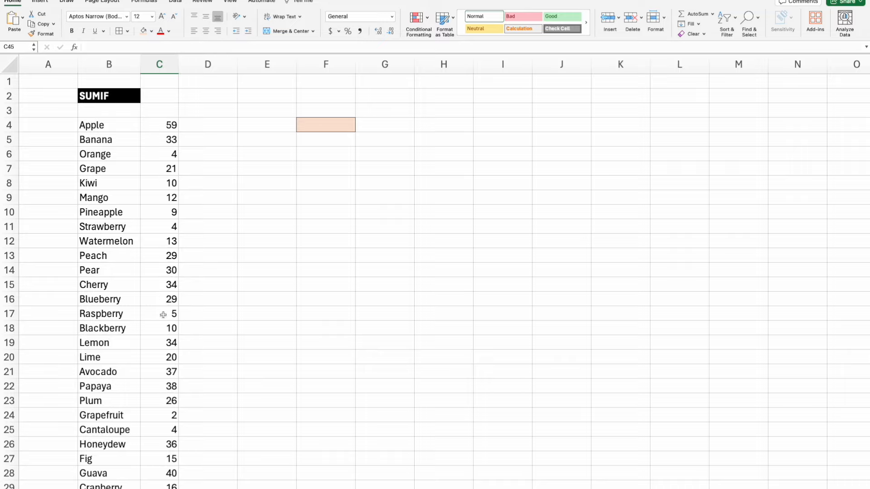
mouse_move(121, 125)
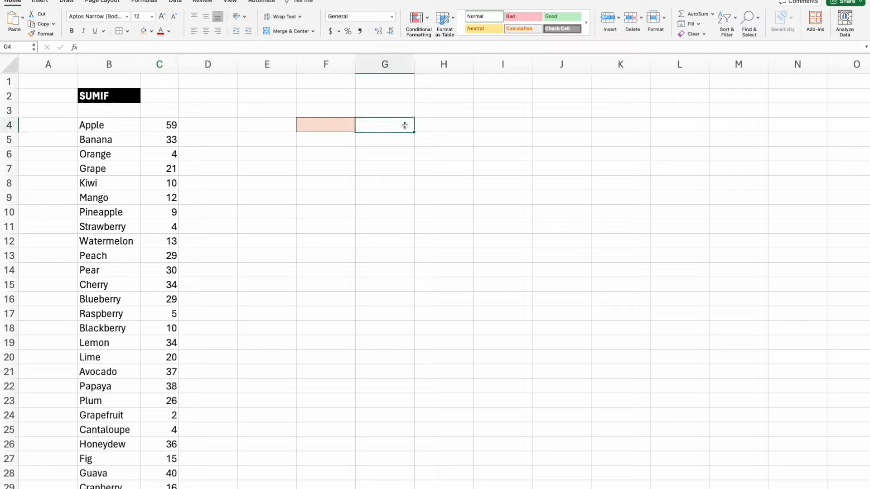
- Begin =SUMIF( in G4 with columns B:C as the range, followed by a comma
text(=sumif()
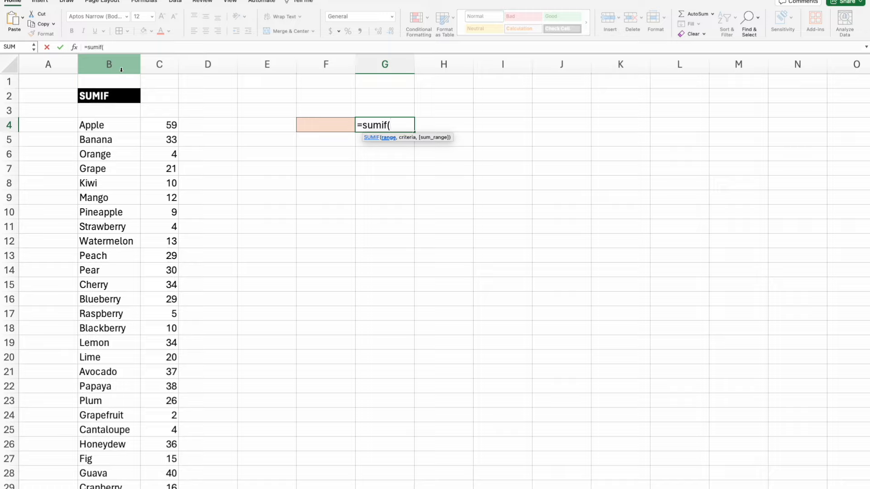
click(109, 64)
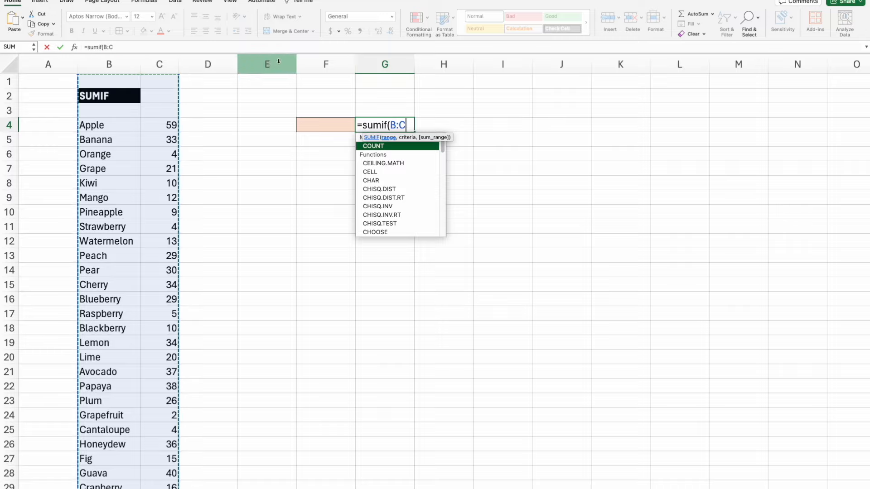
mouse_move(561, 58)
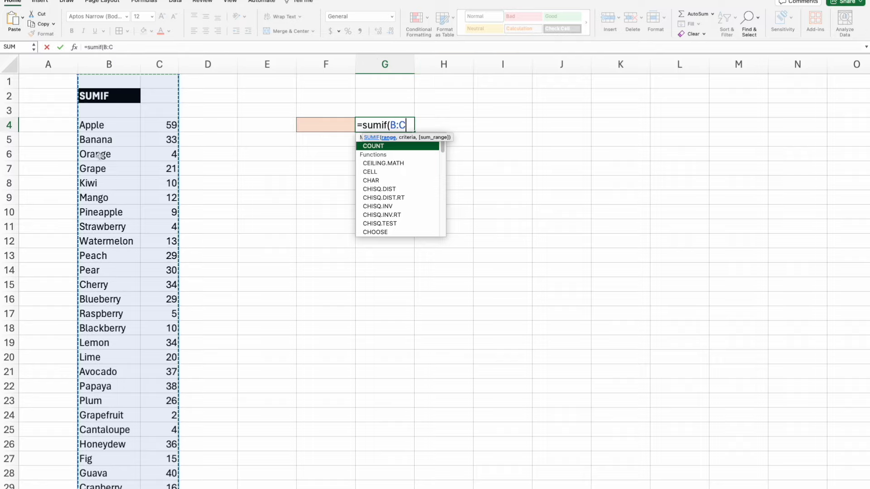
mouse_move(101, 193)
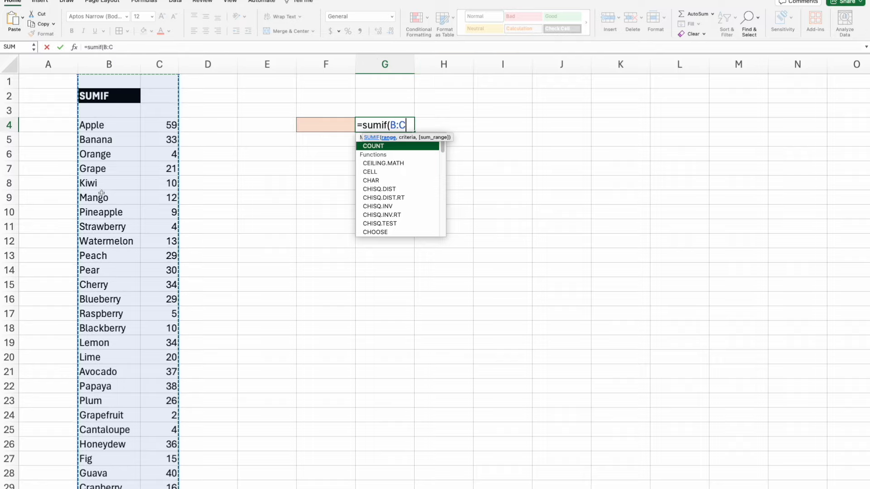
mouse_move(93, 183)
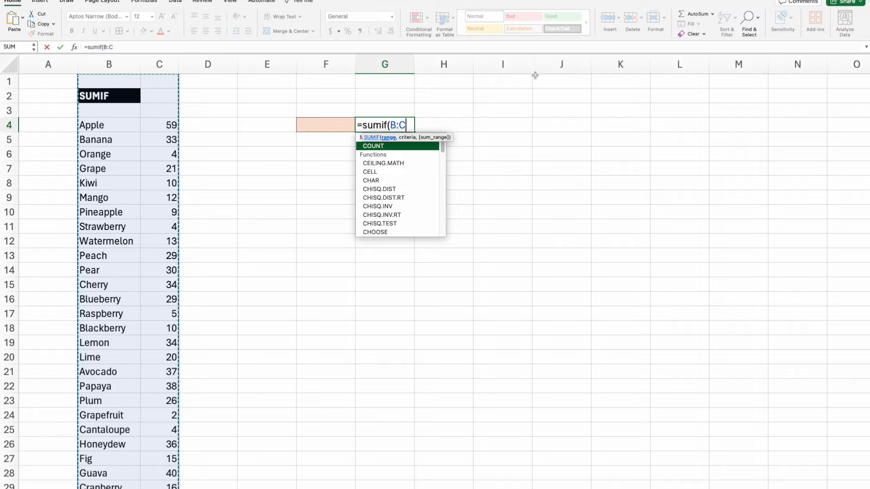
mouse_move(363, 103)
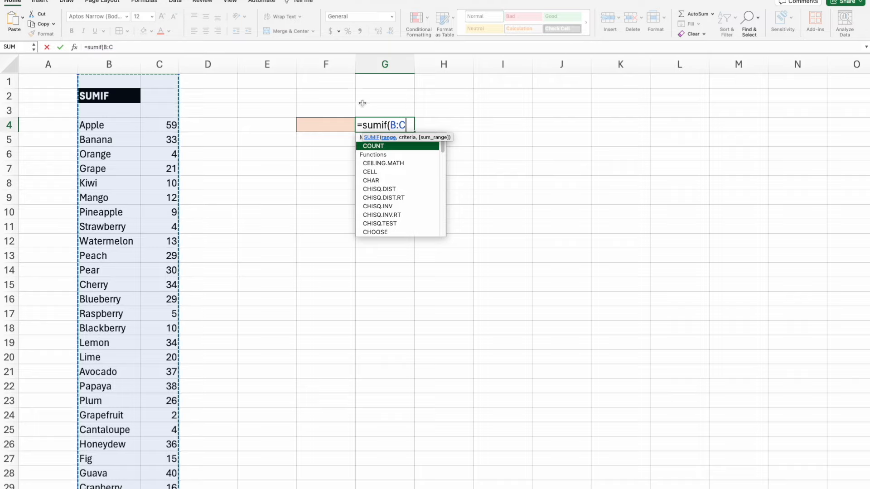
mouse_move(398, 143)
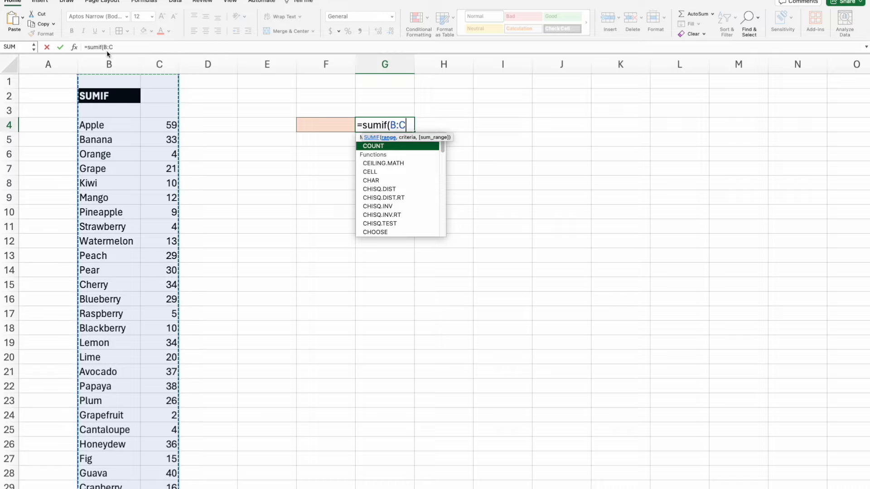
mouse_move(399, 142)
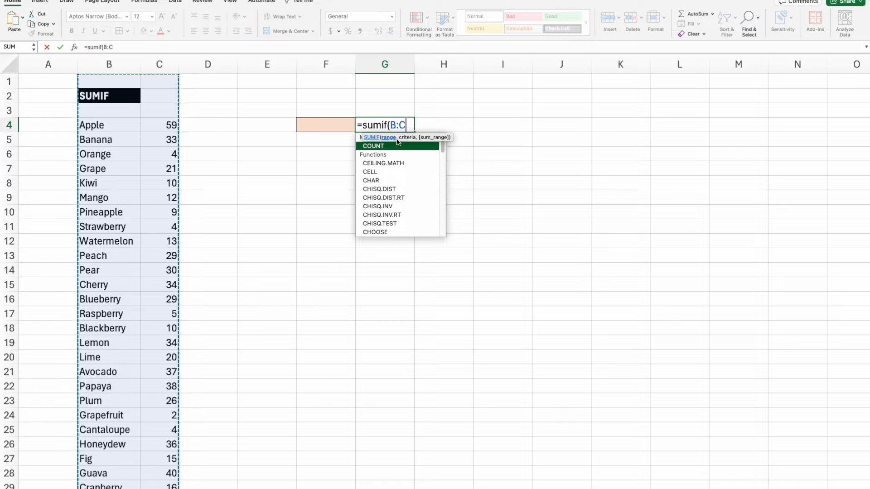
text(,)
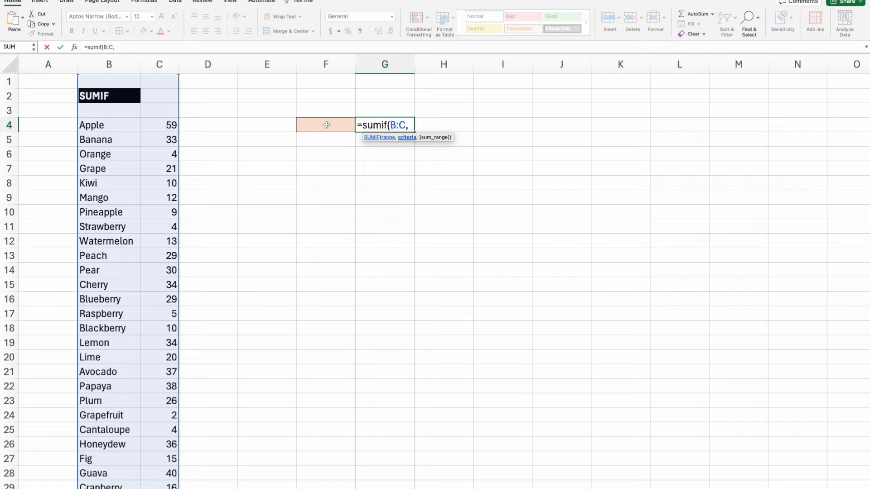
- Finish the formula as =SUMIF(B:C,F4,C:C), giving 0 while F4 is empty
click(325, 124)
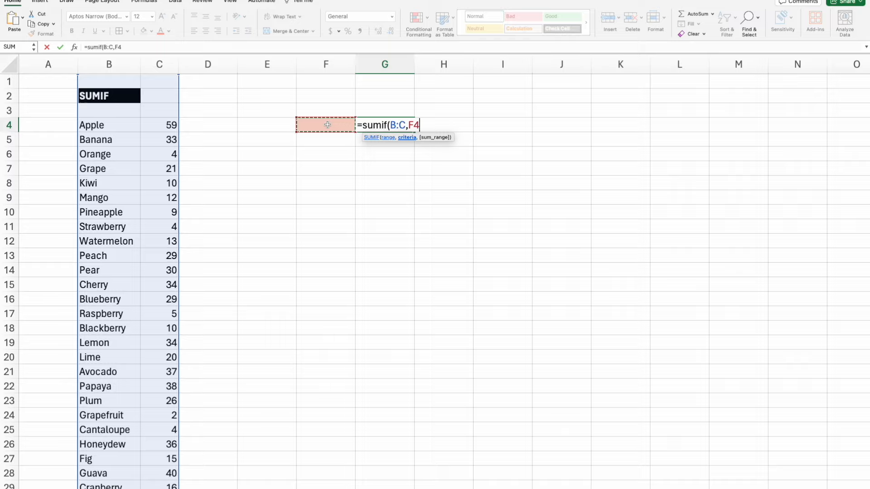
text(,)
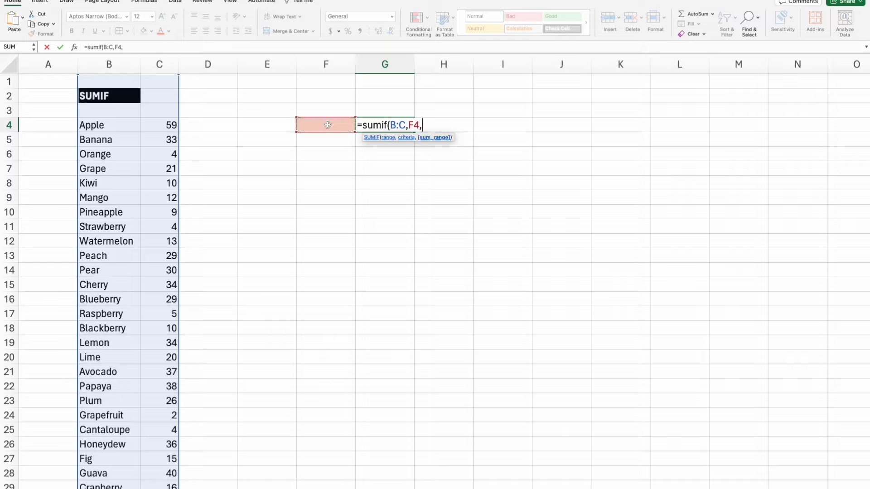
mouse_move(134, 409)
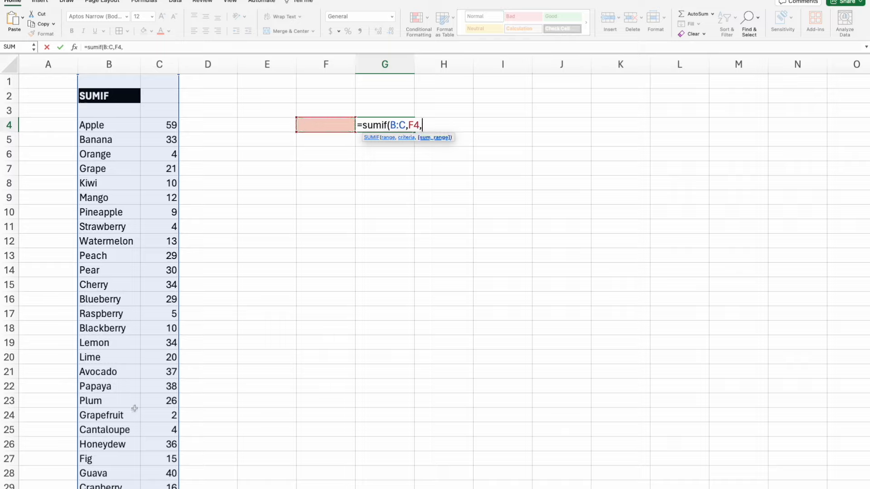
click(159, 64)
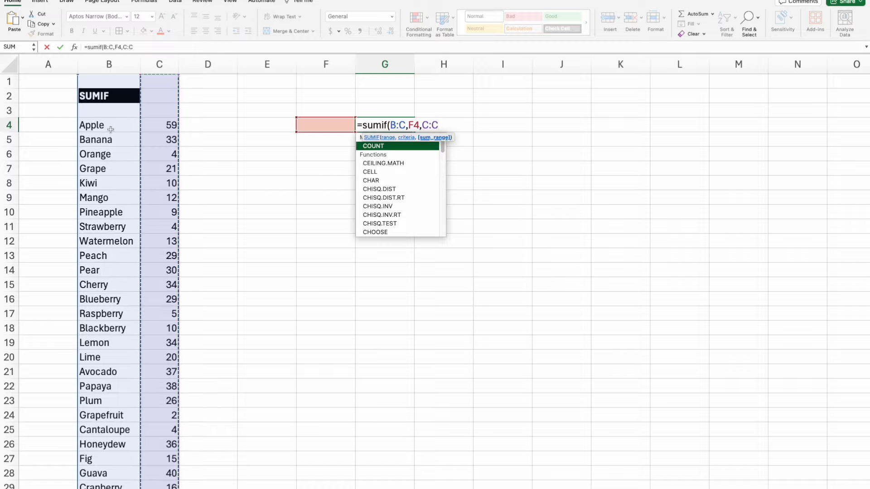
mouse_move(122, 124)
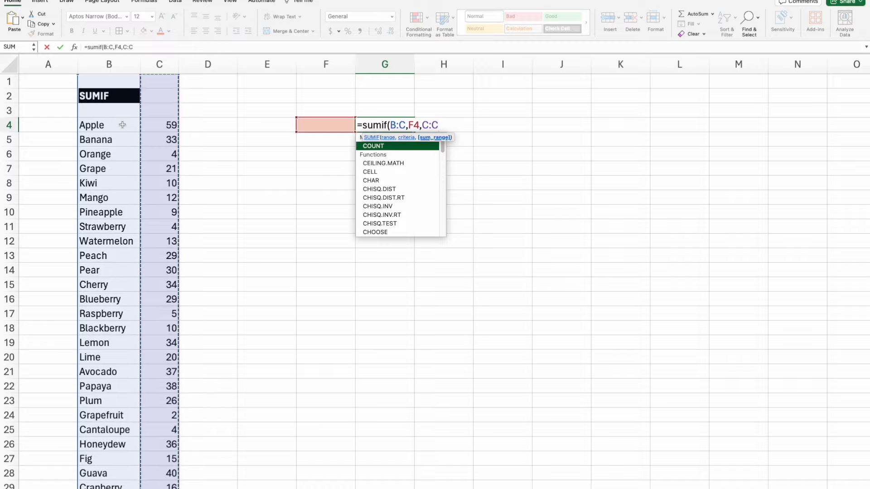
scroll(down, 3)
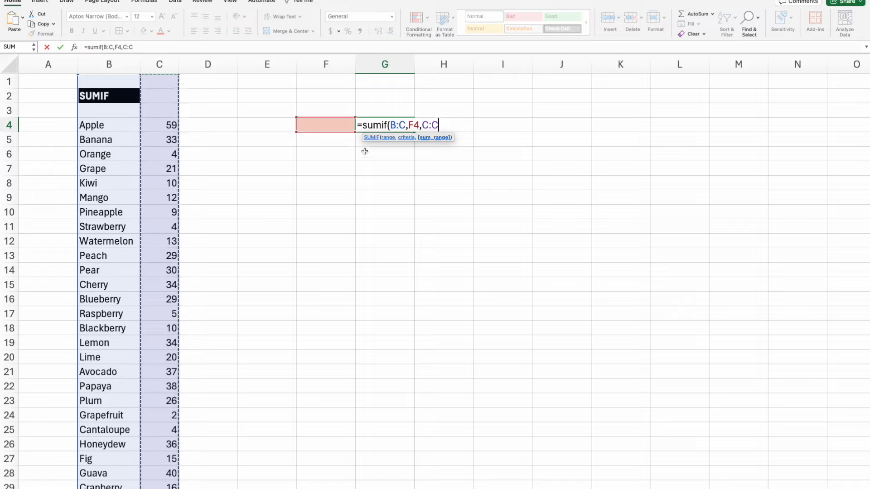
mouse_move(384, 126)
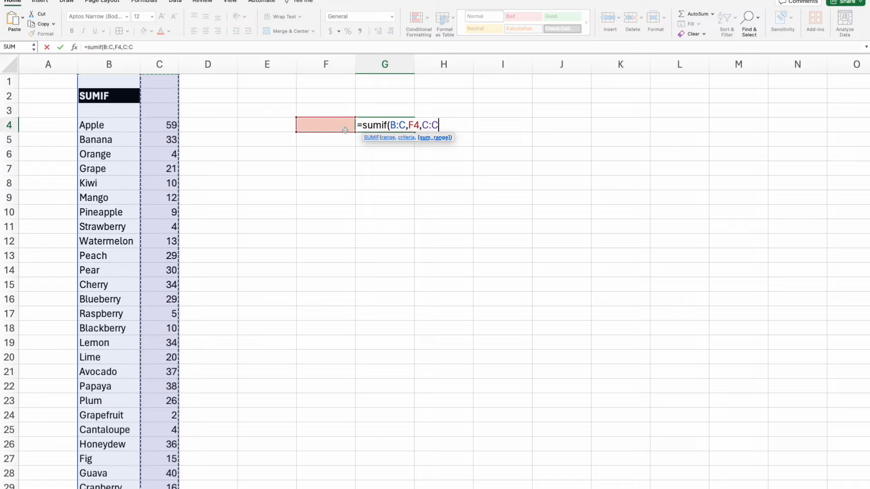
text())
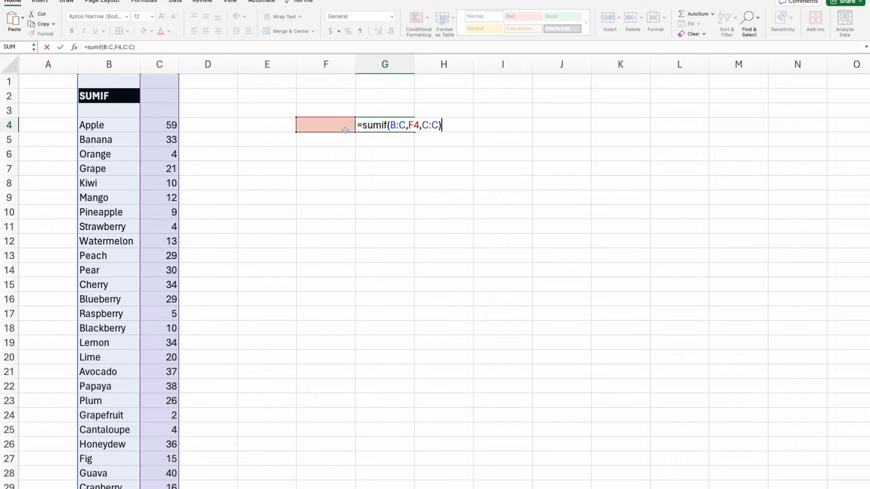
mouse_move(399, 125)
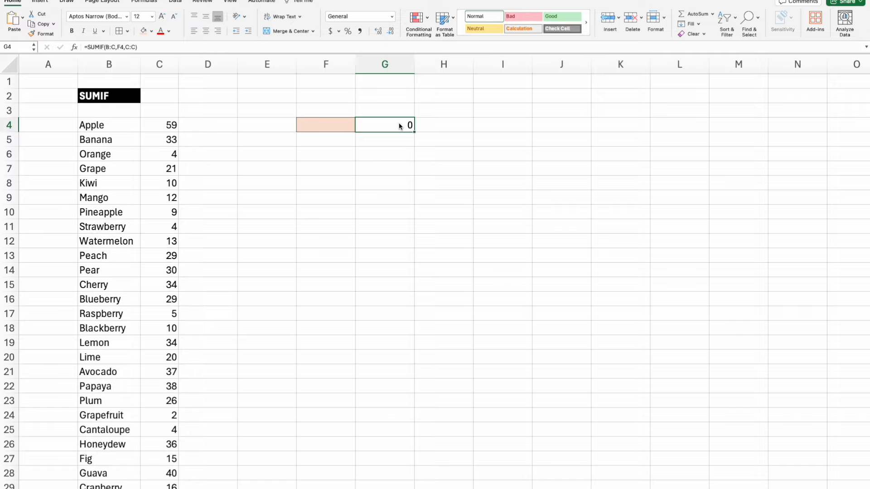
- Enter Apple in F4 so G4 returns 106
click(326, 125)
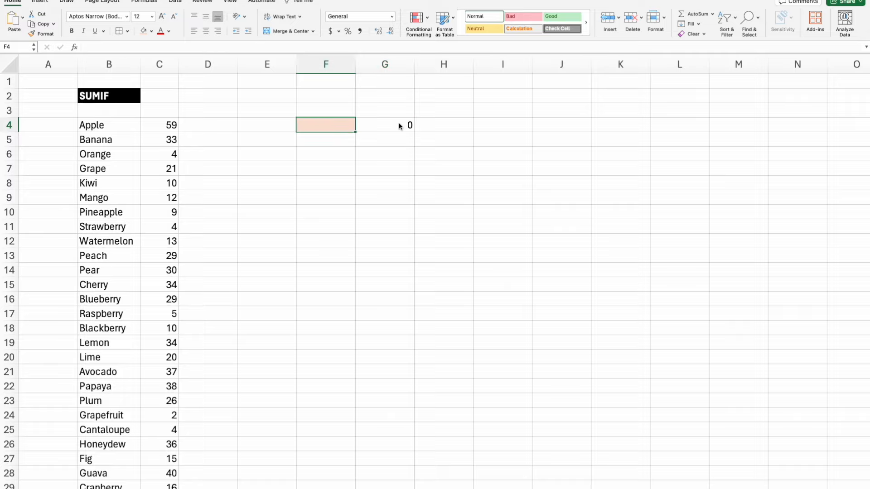
text(A)
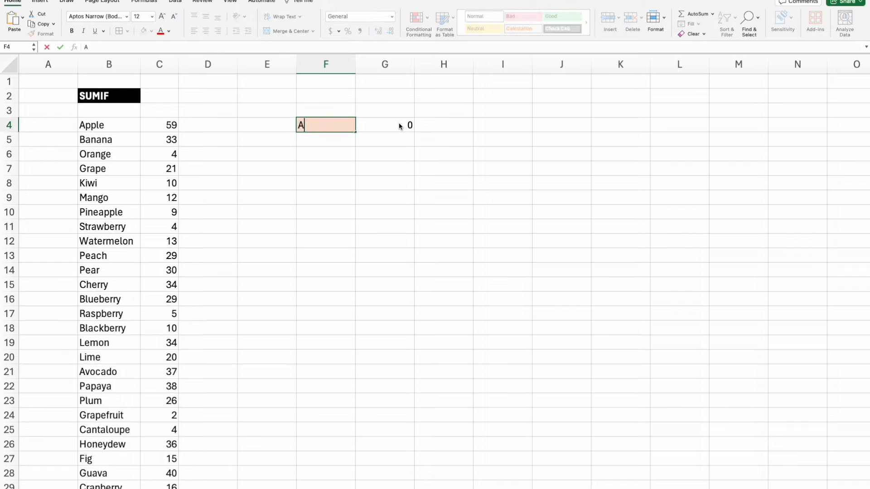
text(pple)
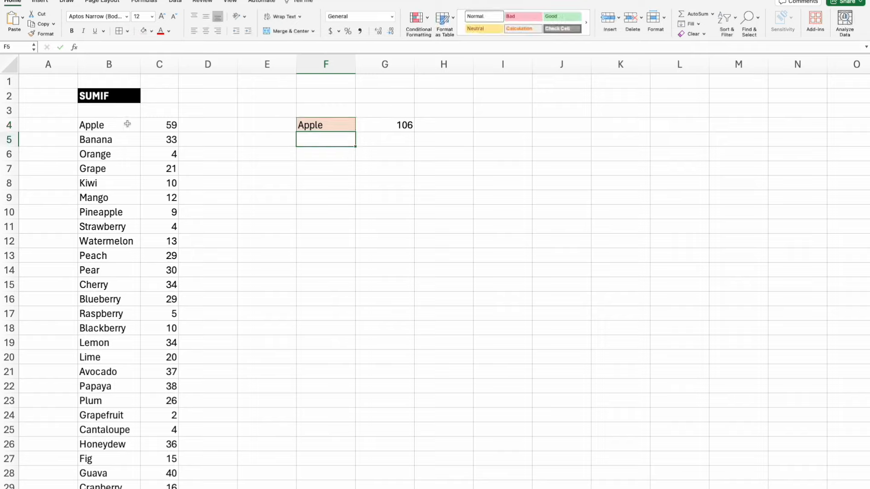
- Verify the two Apple amounts 59 and 47 in column C
click(160, 125)
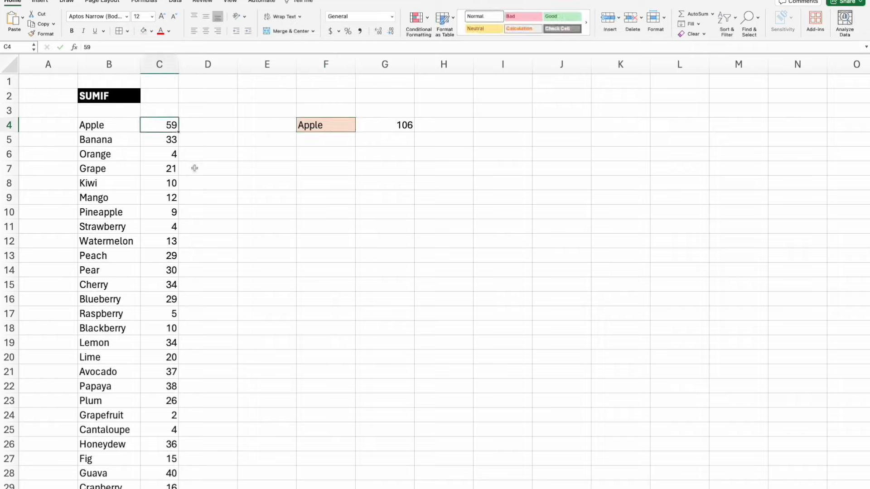
scroll(down, 3)
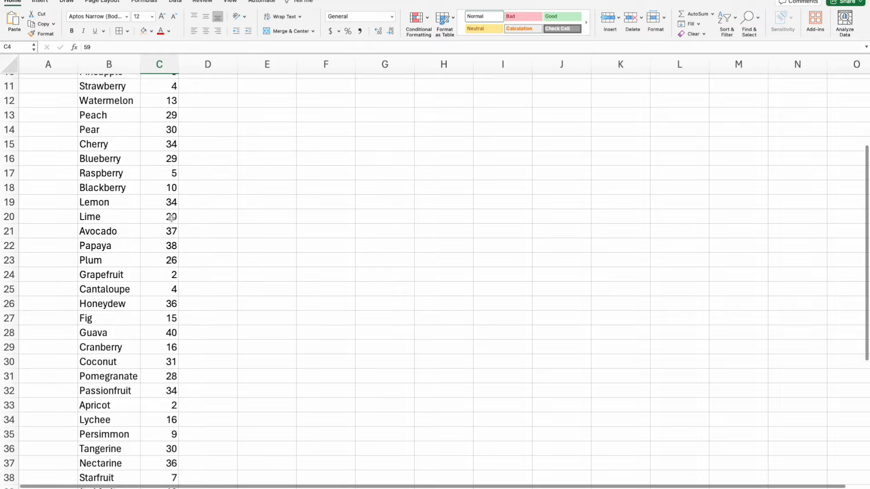
scroll(down, 3)
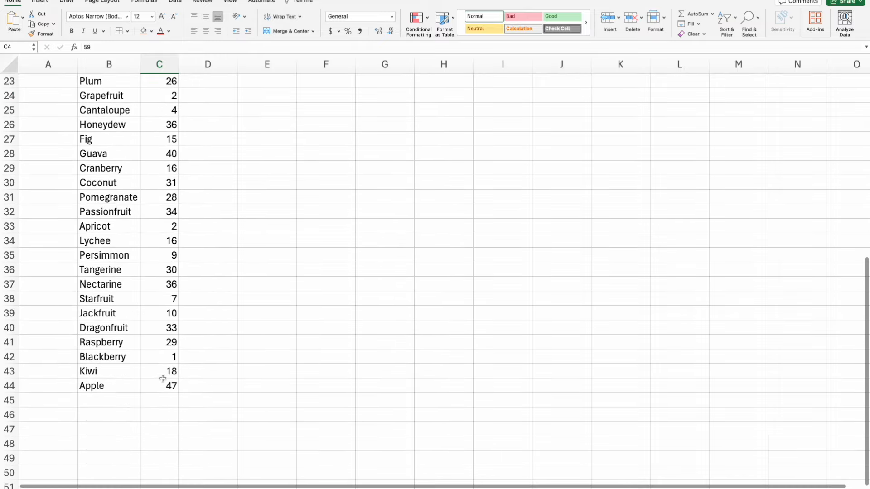
click(159, 386)
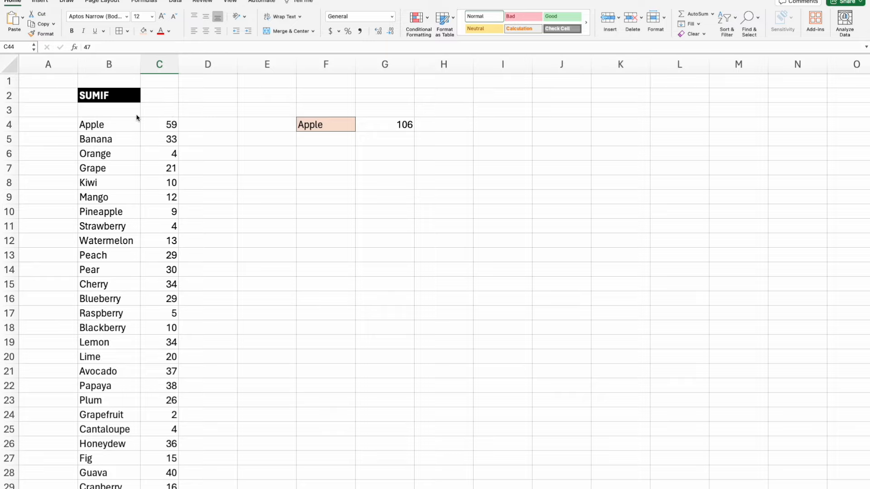
mouse_move(161, 271)
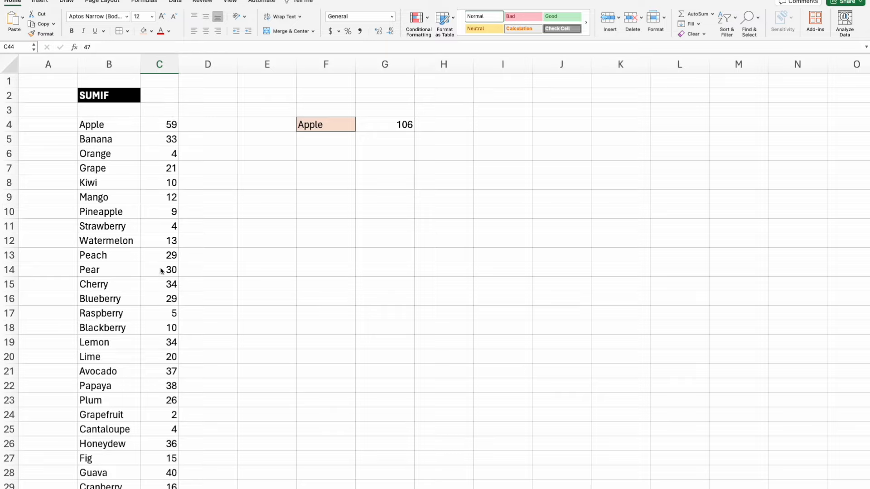
mouse_move(458, 162)
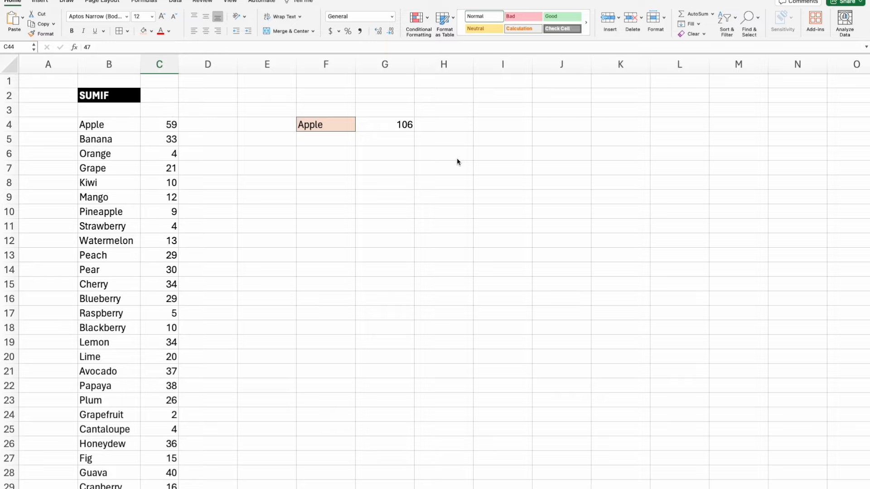
mouse_move(420, 154)
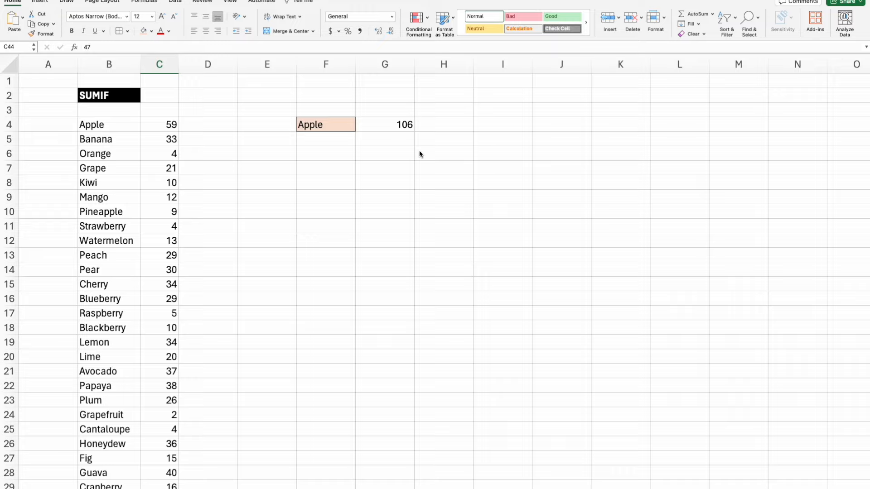
mouse_move(343, 138)
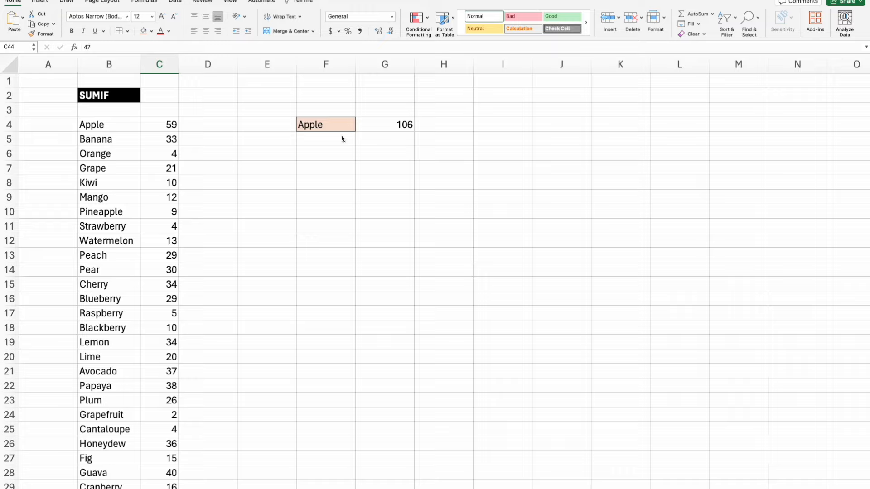
- Review the formula in G4, then test F4 with Kiwi and Orange (result 4)
click(326, 124)
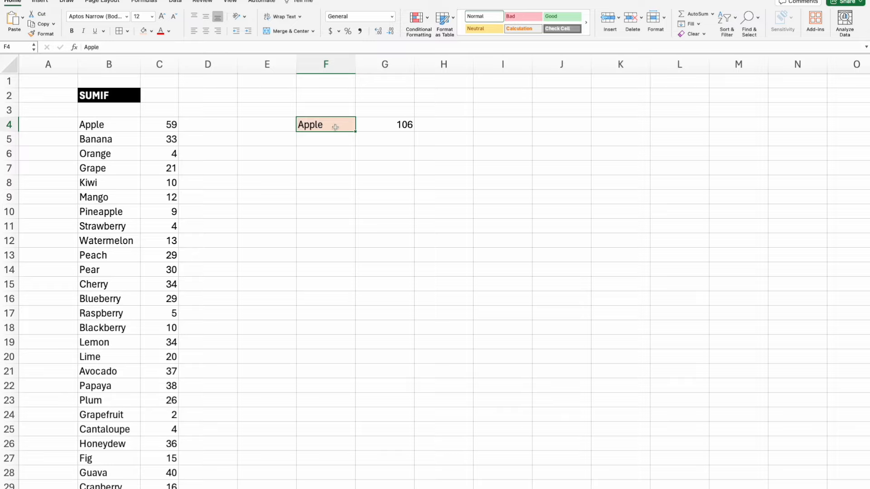
click(385, 124)
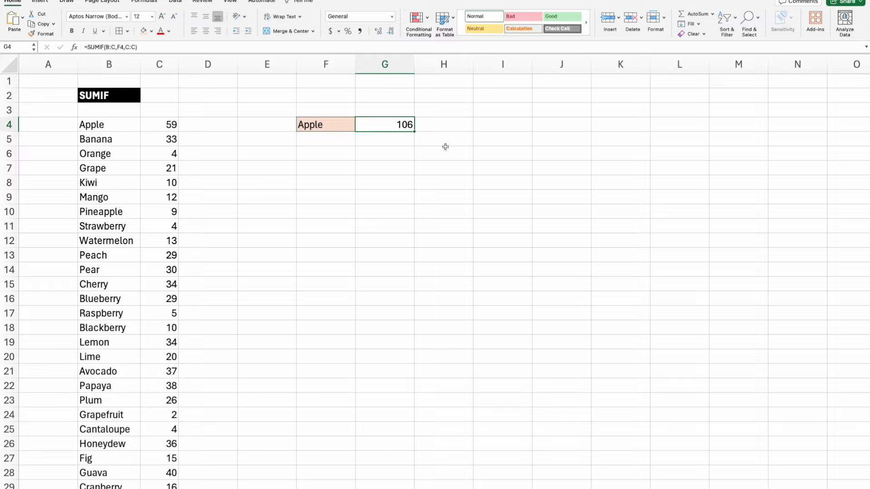
text(K)
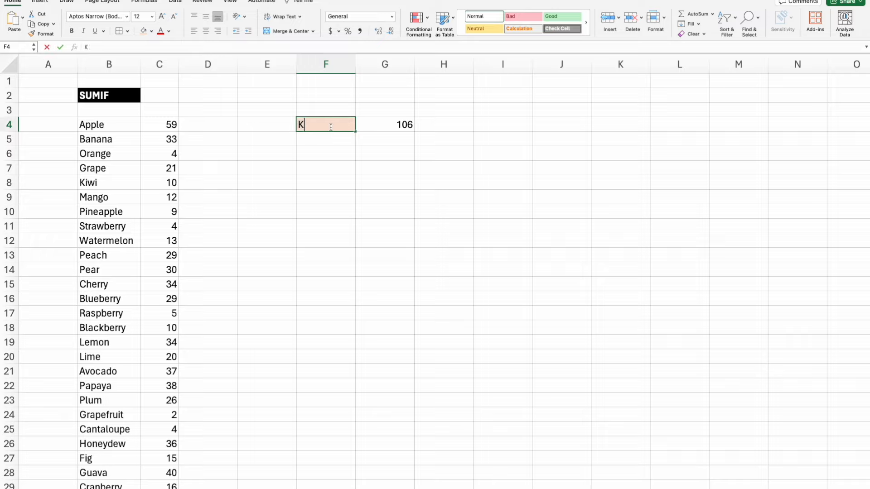
text(iwi)
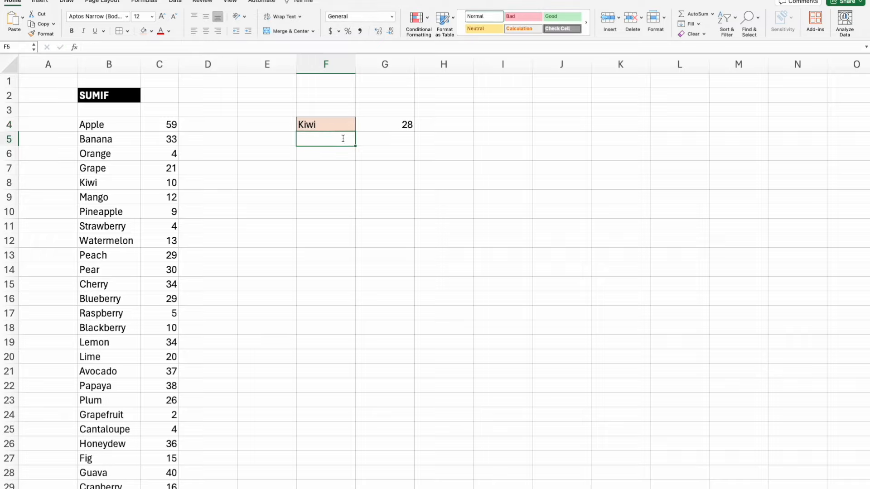
scroll(down, 3)
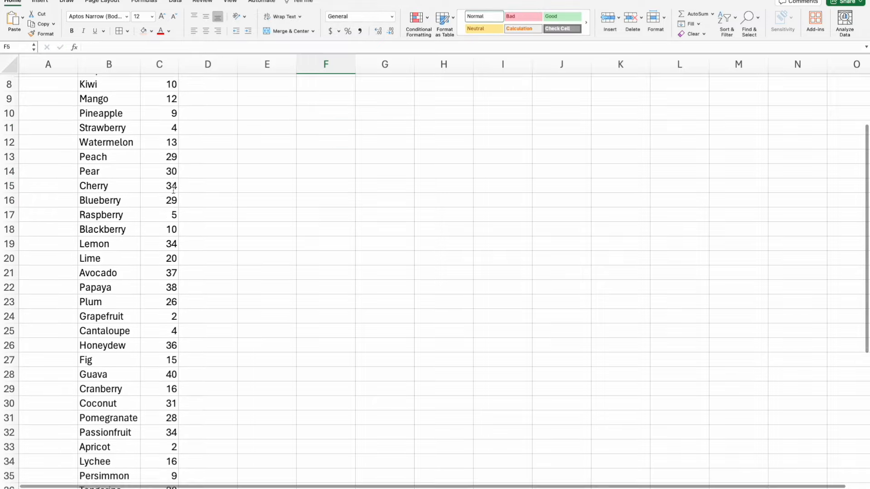
scroll(down, 3)
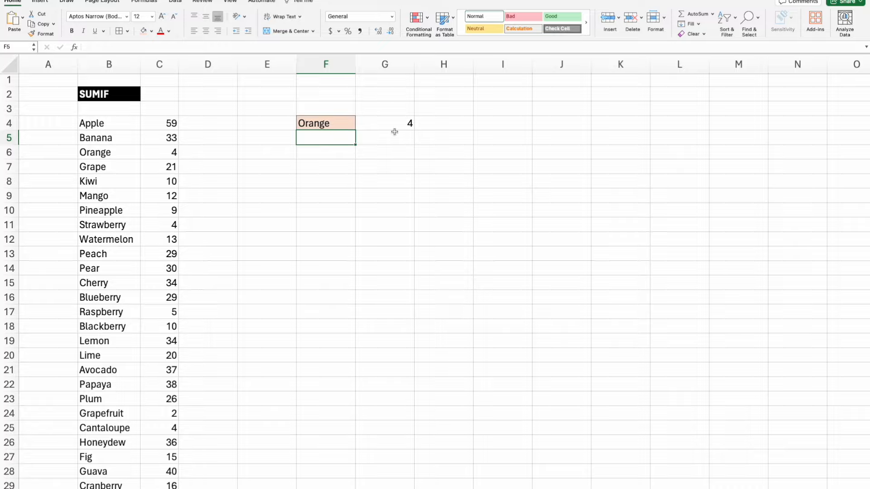
scroll(down, 3)
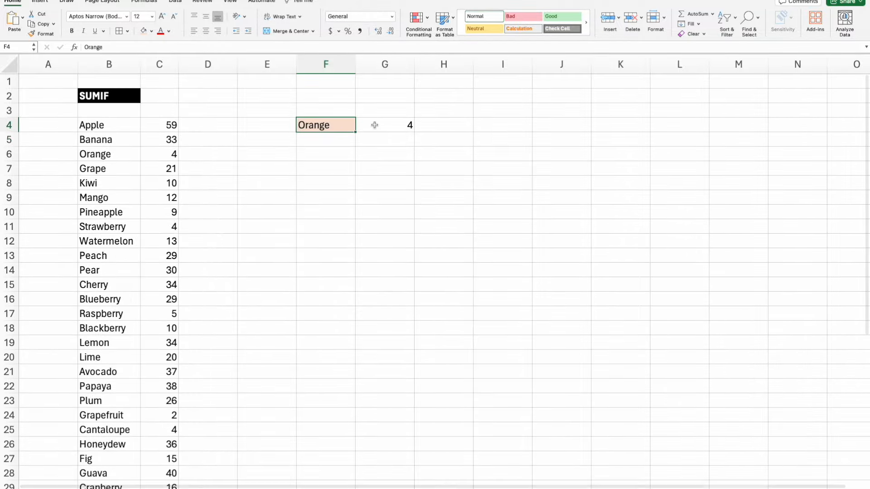
- Test F4 with ZZZZ giving 0, then clear F4 so G4 shows 0
text(ZZZZ)
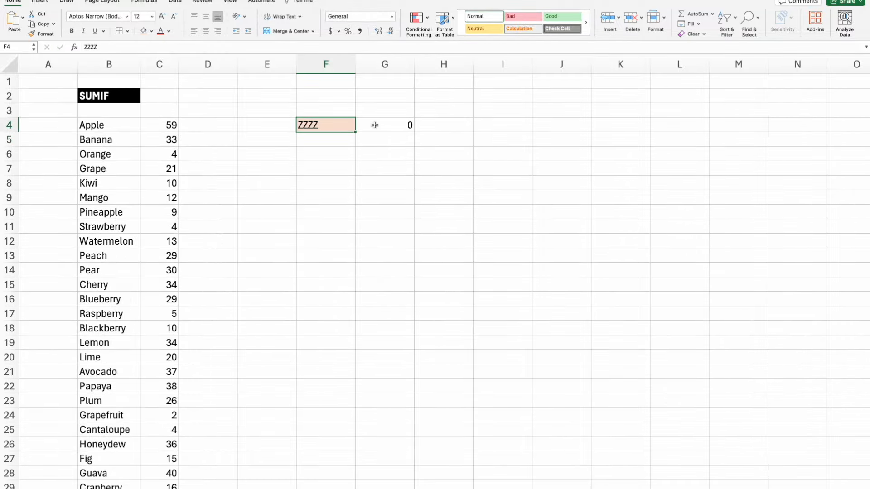
mouse_move(144, 359)
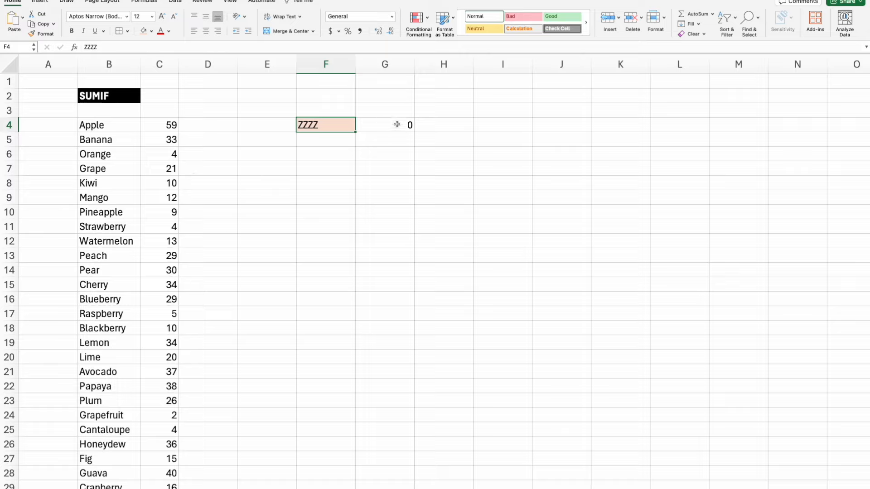
mouse_move(386, 125)
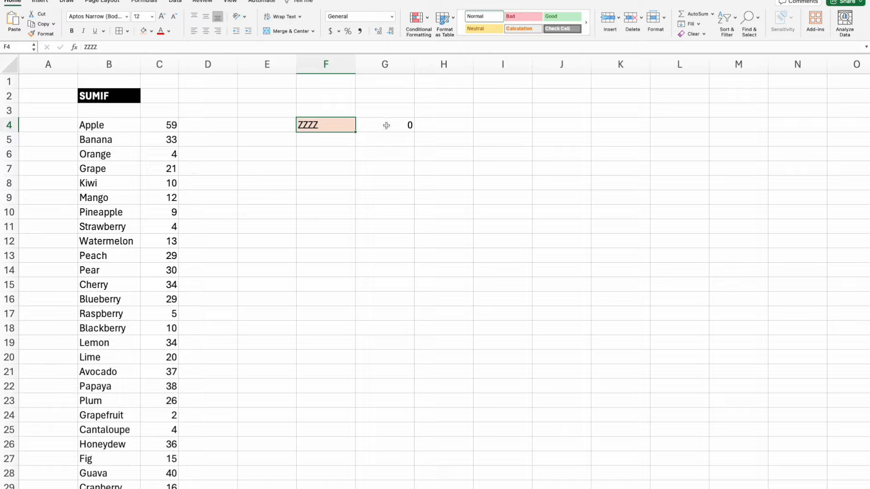
mouse_move(335, 125)
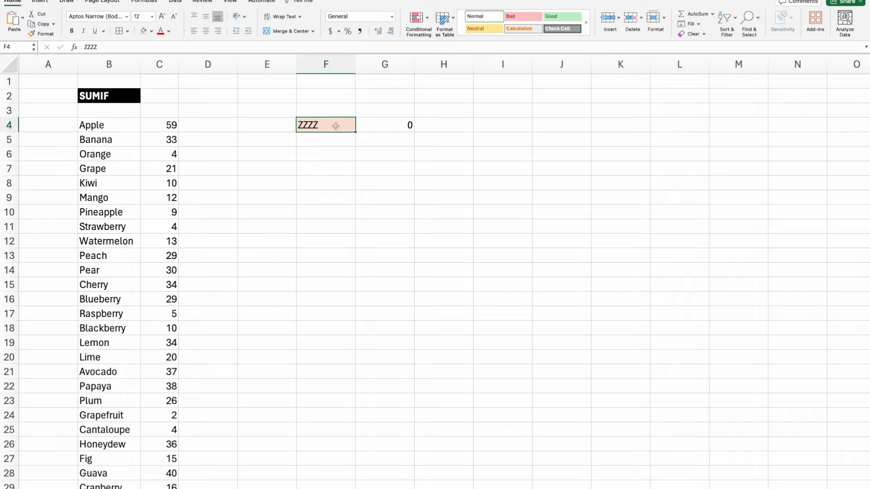
key(Delete)
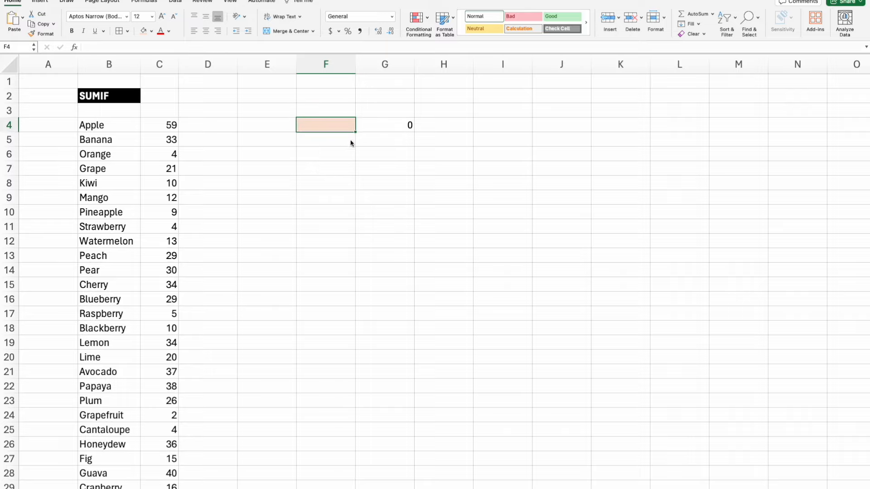
mouse_move(169, 137)
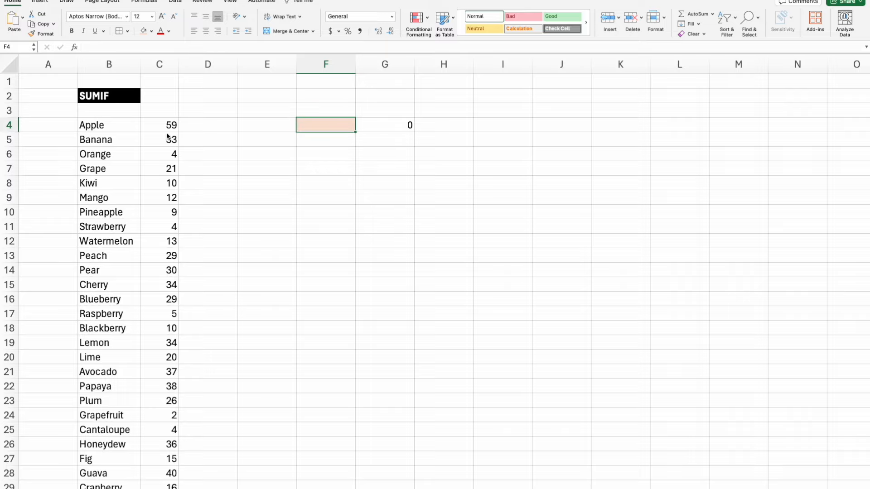